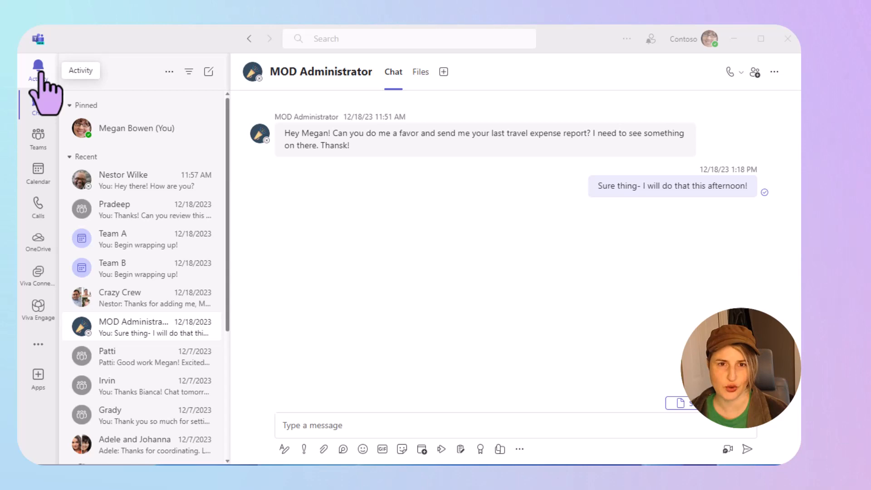
Check the Activity notification, then switch to Teams to view the Go to Market Plan channel posts
{"action": "left_click", "coordinate": [37, 70]}
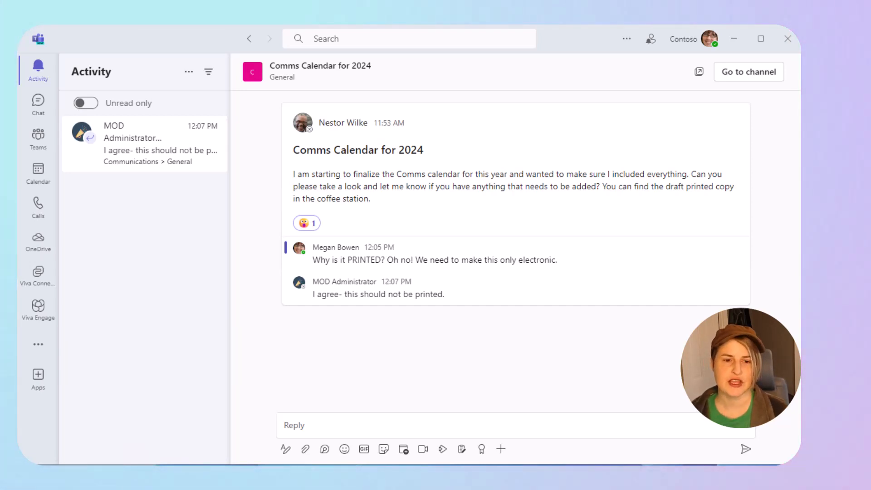
{"action": "mouse_move", "coordinate": [38, 136]}
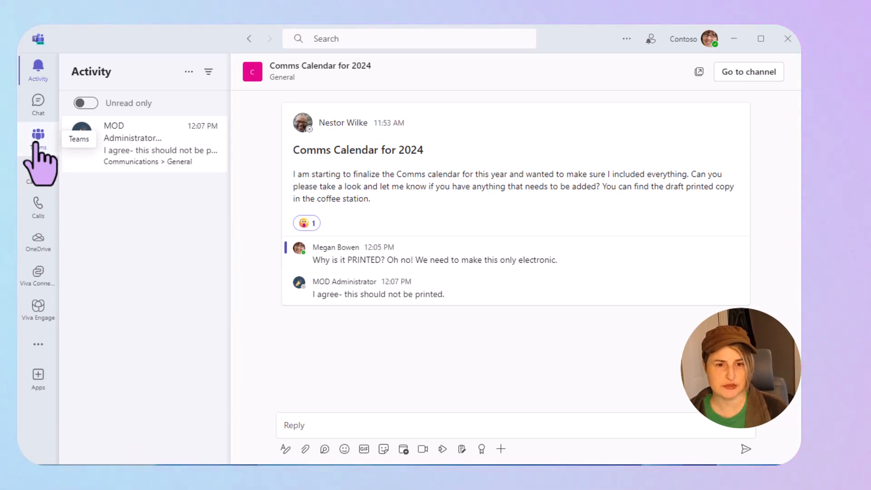
{"action": "left_click", "coordinate": [38, 136]}
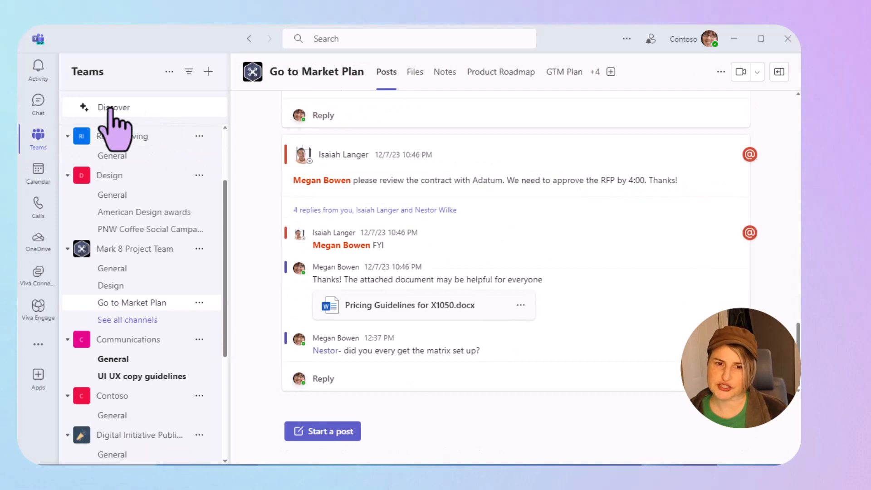
{"action": "mouse_move", "coordinate": [144, 133]}
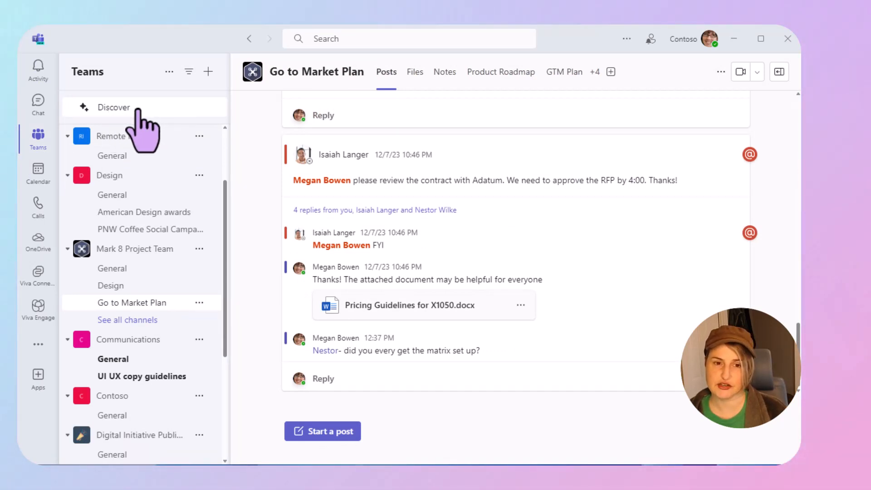
Open Discover and answer Yes to 'Is this useful?' on the Updated Version of Guidelines post
{"action": "left_click", "coordinate": [113, 107]}
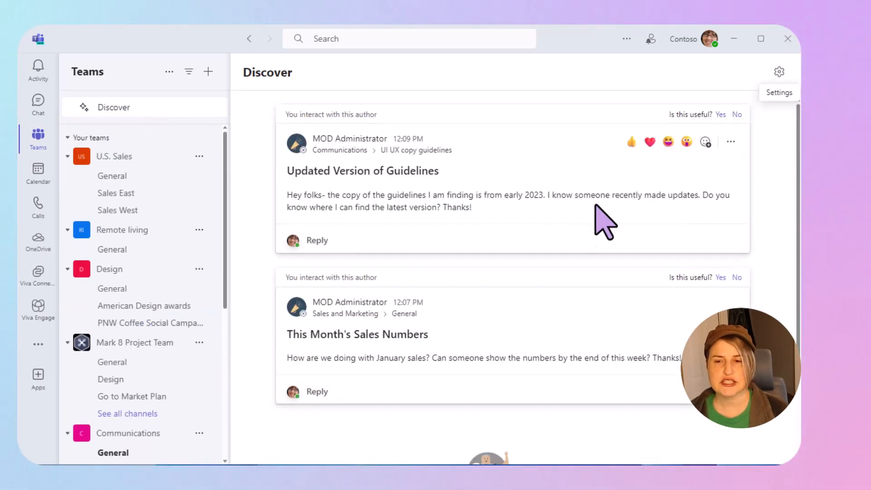
{"action": "mouse_move", "coordinate": [505, 189]}
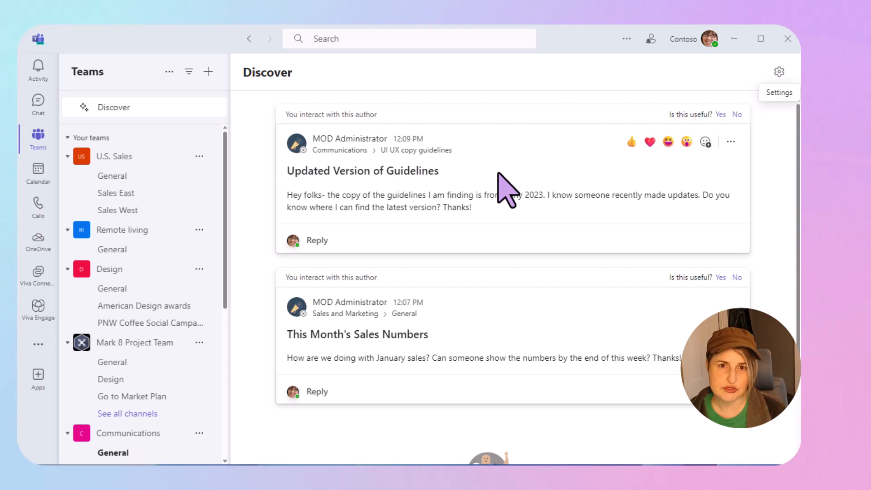
{"action": "mouse_move", "coordinate": [586, 200]}
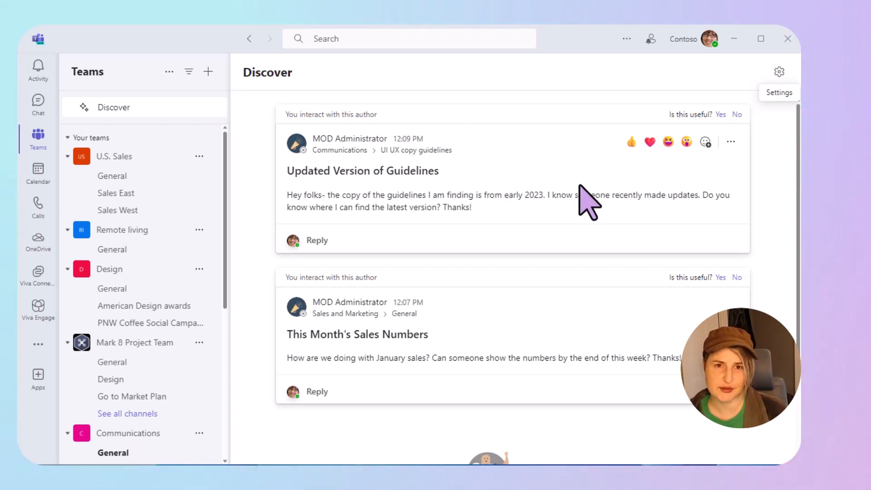
{"action": "mouse_move", "coordinate": [577, 197]}
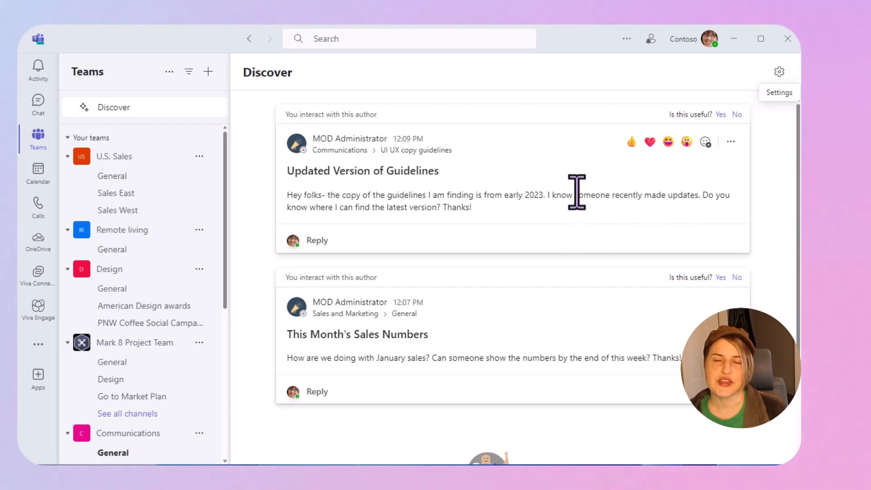
{"action": "mouse_move", "coordinate": [508, 206]}
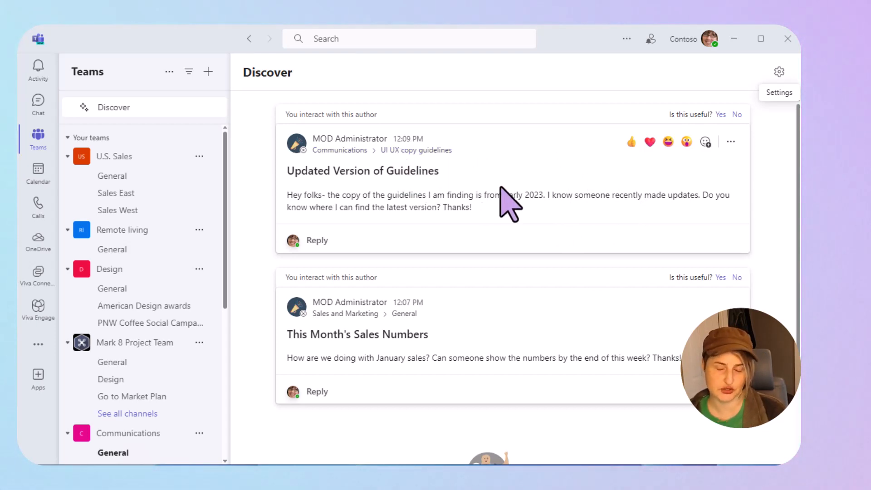
{"action": "mouse_move", "coordinate": [472, 200]}
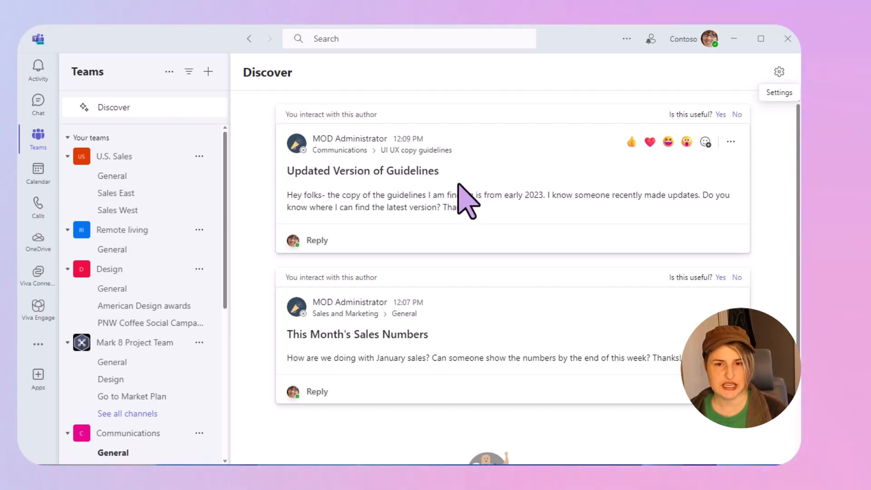
{"action": "mouse_move", "coordinate": [311, 147]}
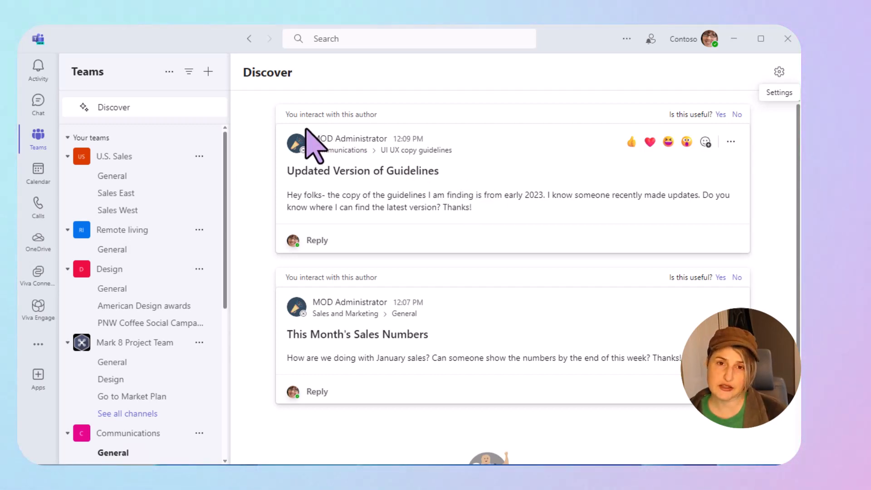
{"action": "mouse_move", "coordinate": [479, 347]}
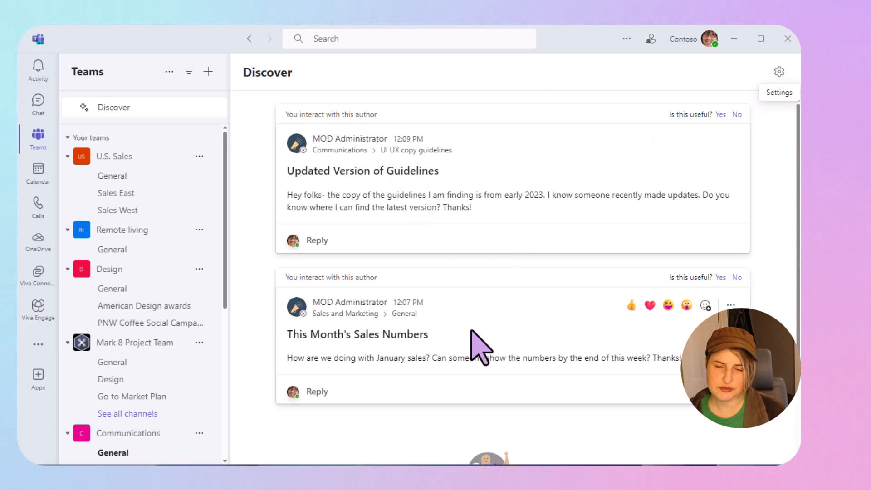
{"action": "mouse_move", "coordinate": [322, 147]}
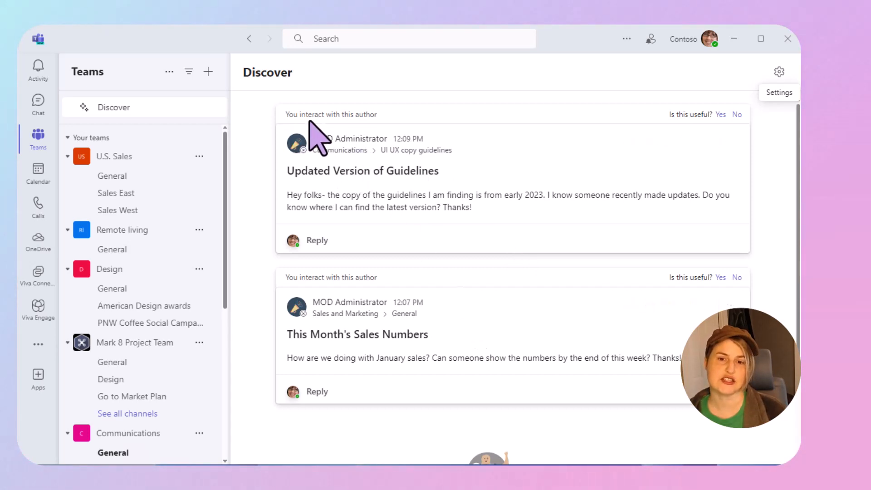
{"action": "mouse_move", "coordinate": [337, 276]}
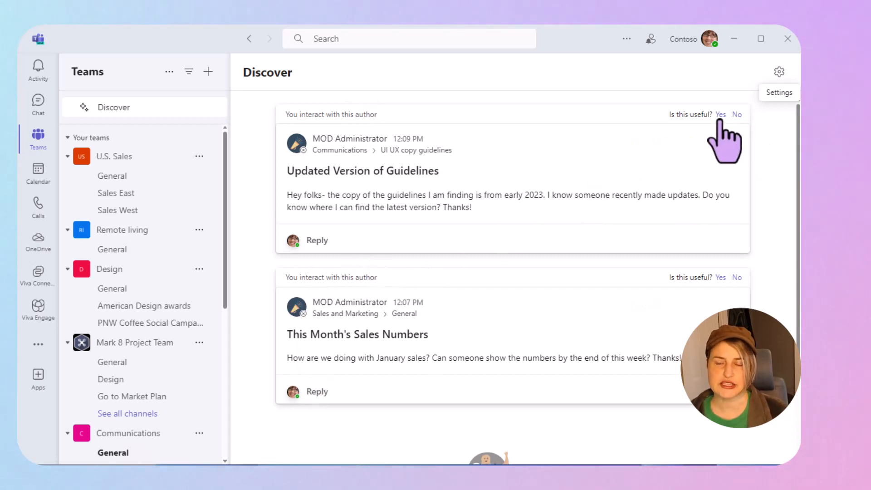
{"action": "mouse_move", "coordinate": [729, 141]}
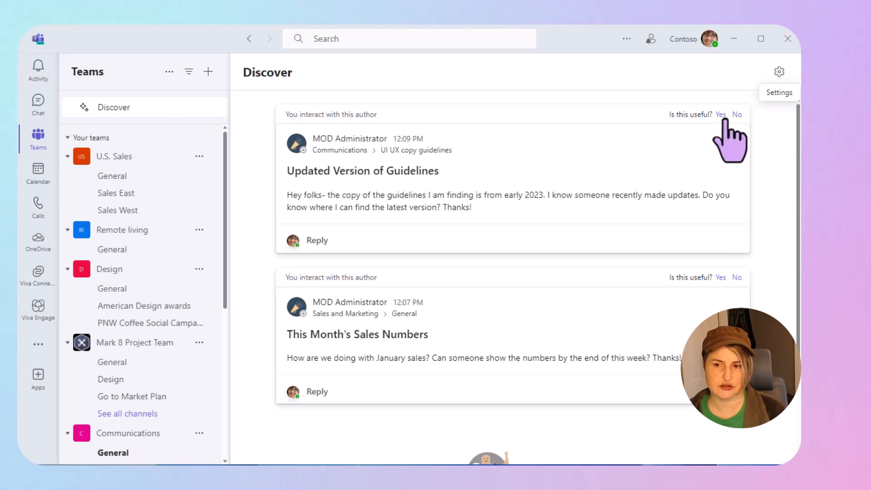
{"action": "left_click", "coordinate": [720, 115]}
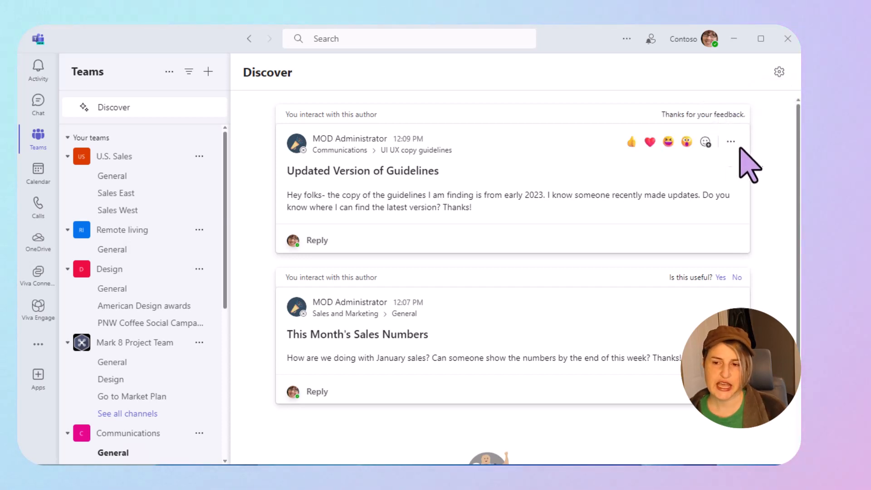
Open the More options menu on the Updated Version of Guidelines post
{"action": "left_click", "coordinate": [730, 141]}
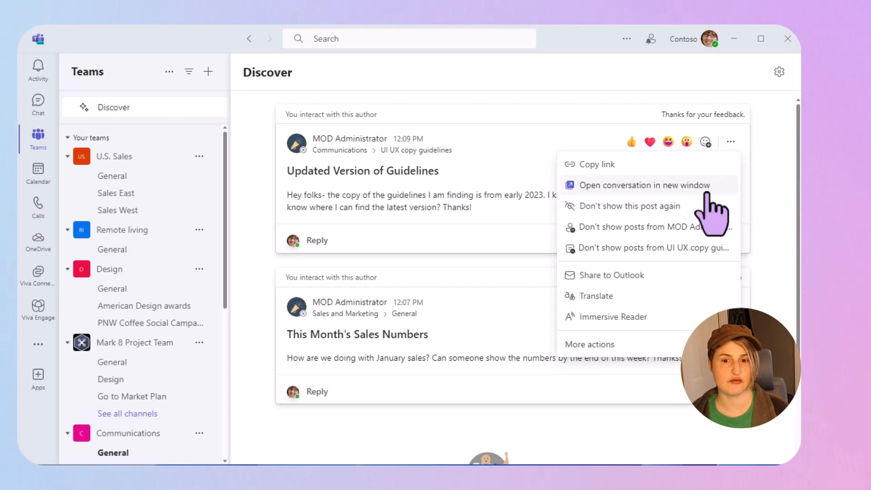
{"action": "mouse_move", "coordinate": [369, 175]}
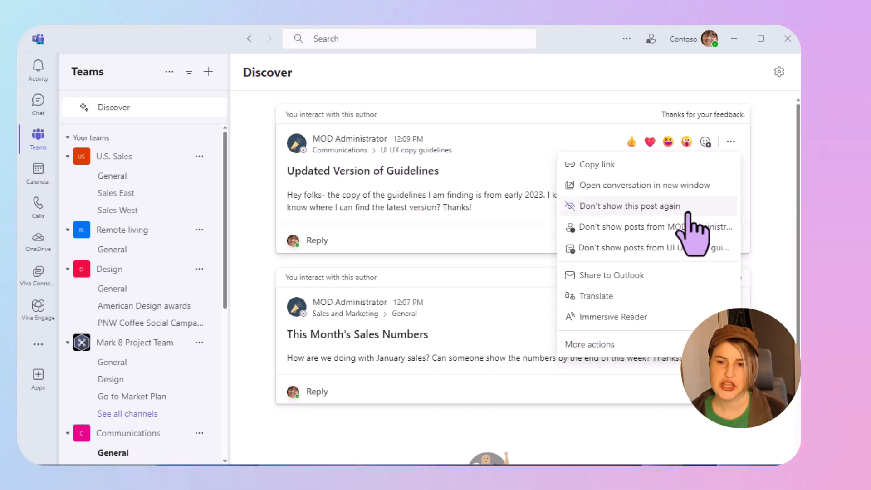
{"action": "mouse_move", "coordinate": [694, 227]}
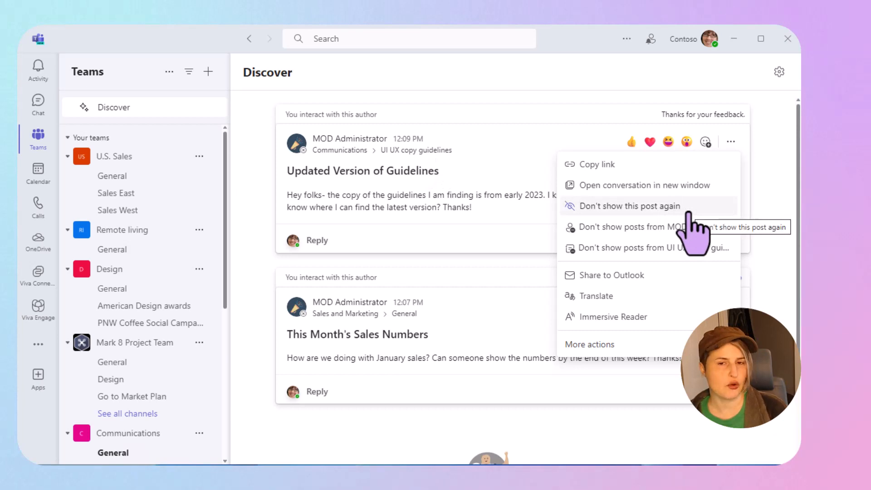
{"action": "mouse_move", "coordinate": [699, 228]}
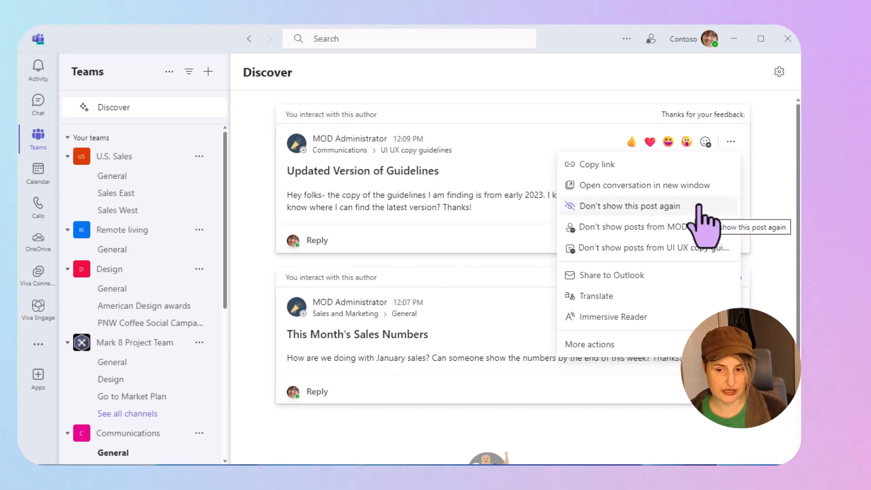
{"action": "mouse_move", "coordinate": [634, 250]}
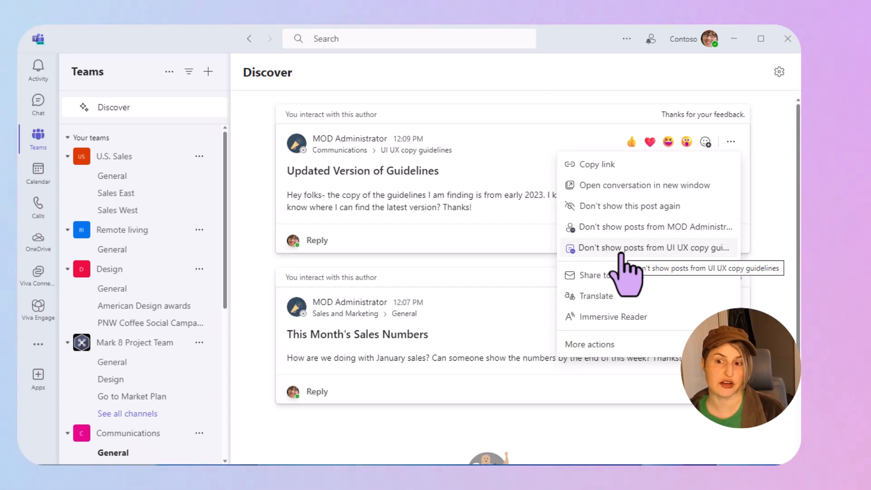
{"action": "mouse_move", "coordinate": [655, 256]}
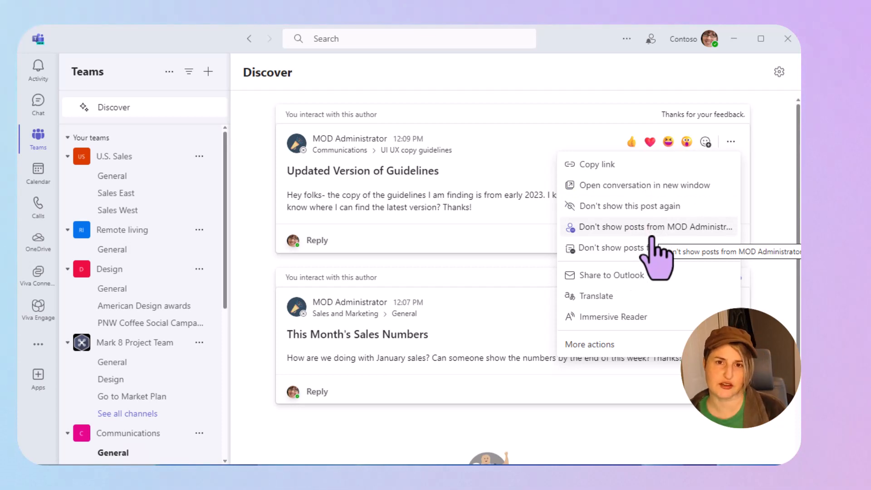
{"action": "mouse_move", "coordinate": [769, 439]}
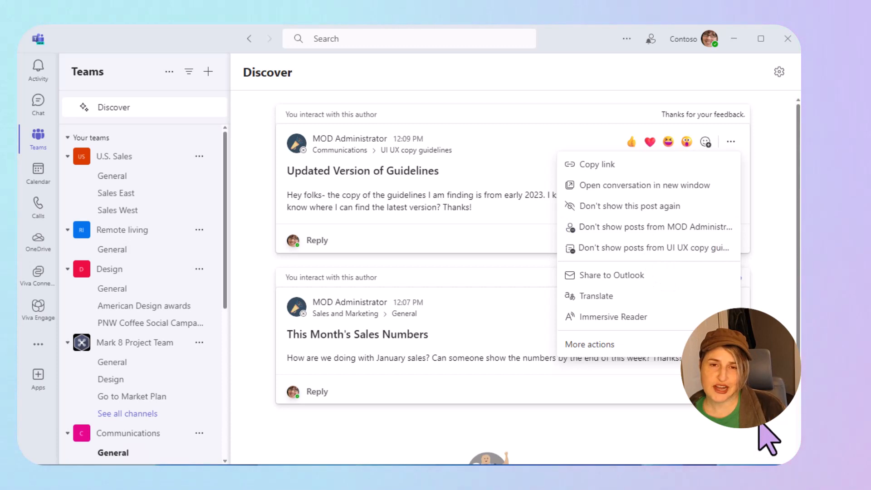
{"action": "mouse_move", "coordinate": [761, 433]}
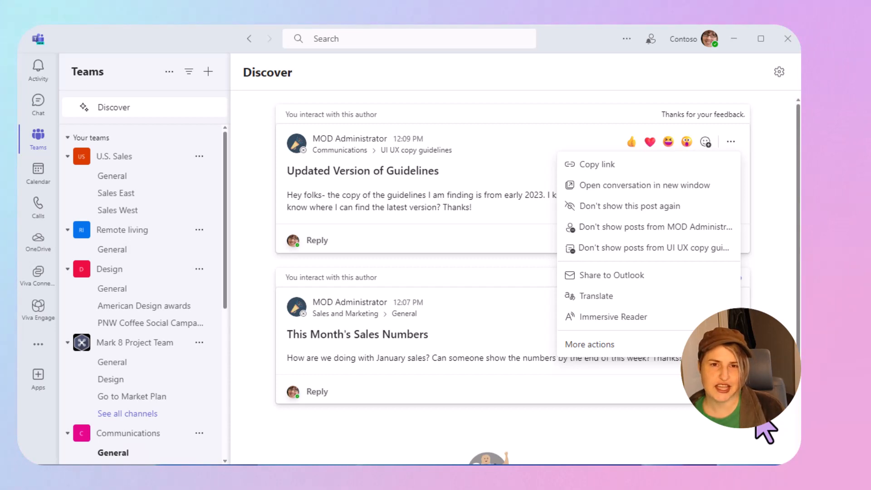
{"action": "mouse_move", "coordinate": [683, 450]}
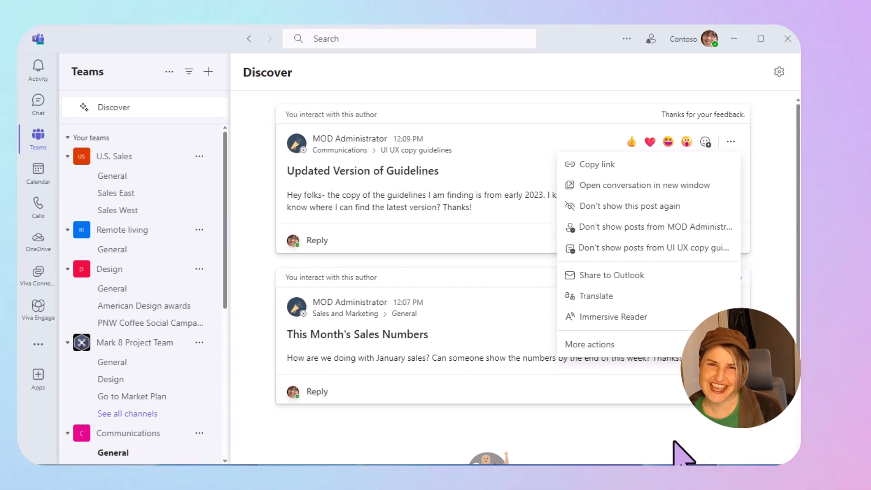